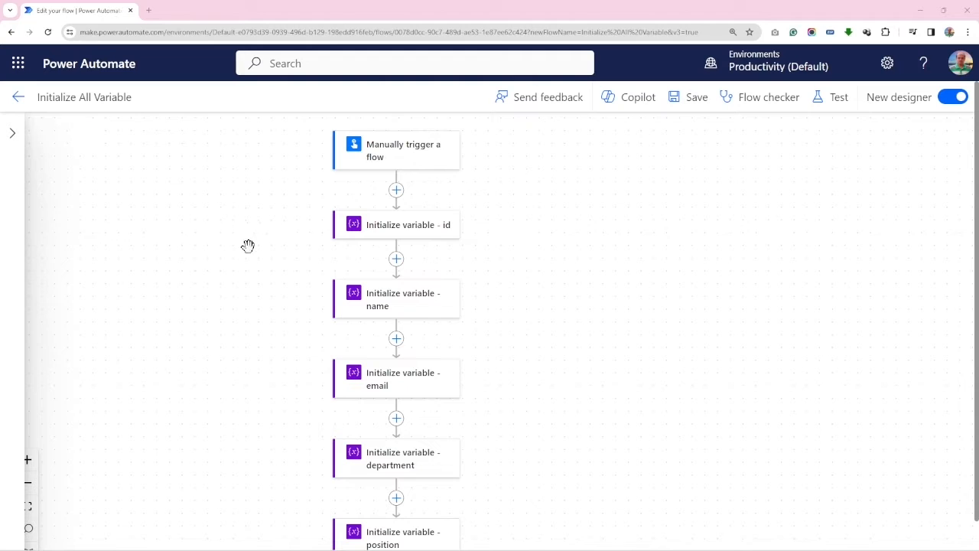
mouse_move(485, 490)
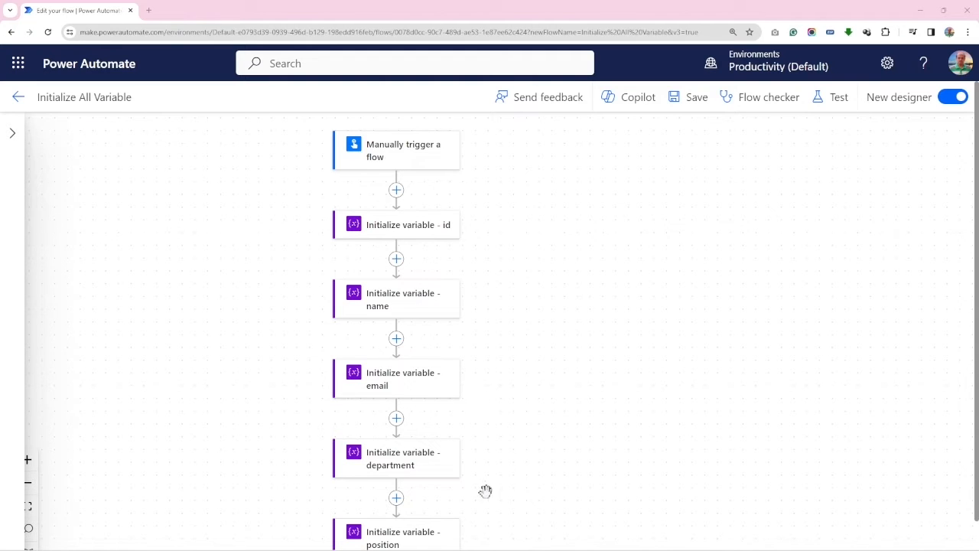
Step: Name the instant cloud flow 'Initialize All Variable' and choose the Manually trigger a flow trigger
click(520, 297)
text(Initialize All Var)
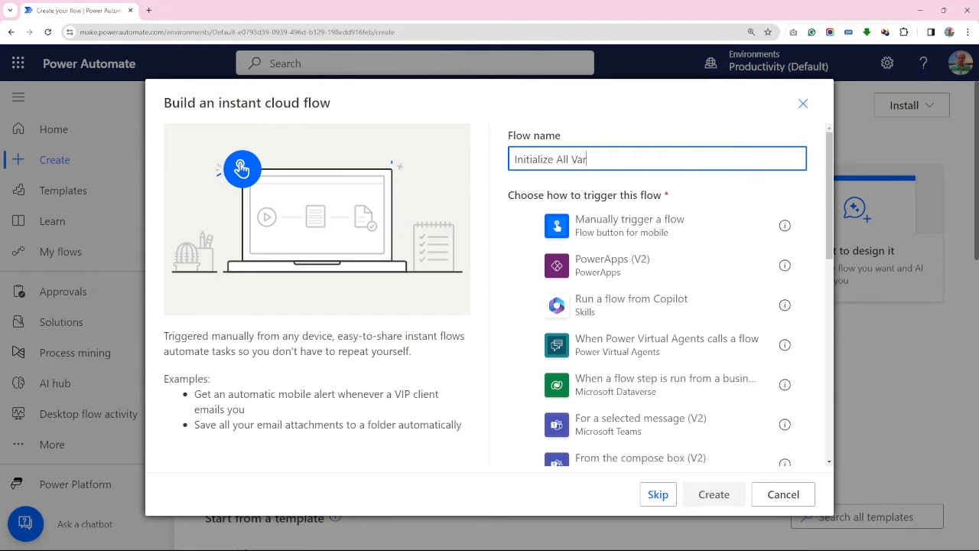
click(556, 226)
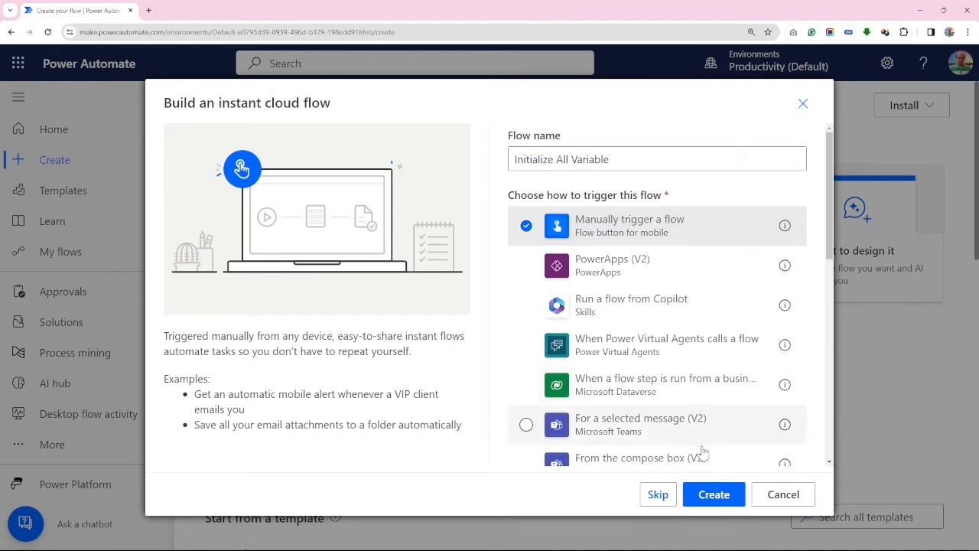
click(713, 493)
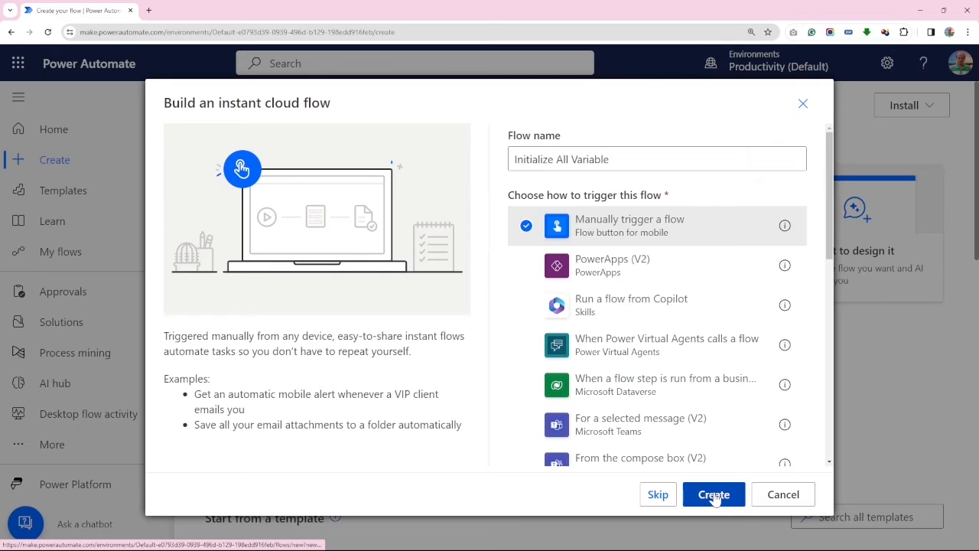
Step: Create the Initialize All Variable flow with its manual trigger
click(713, 493)
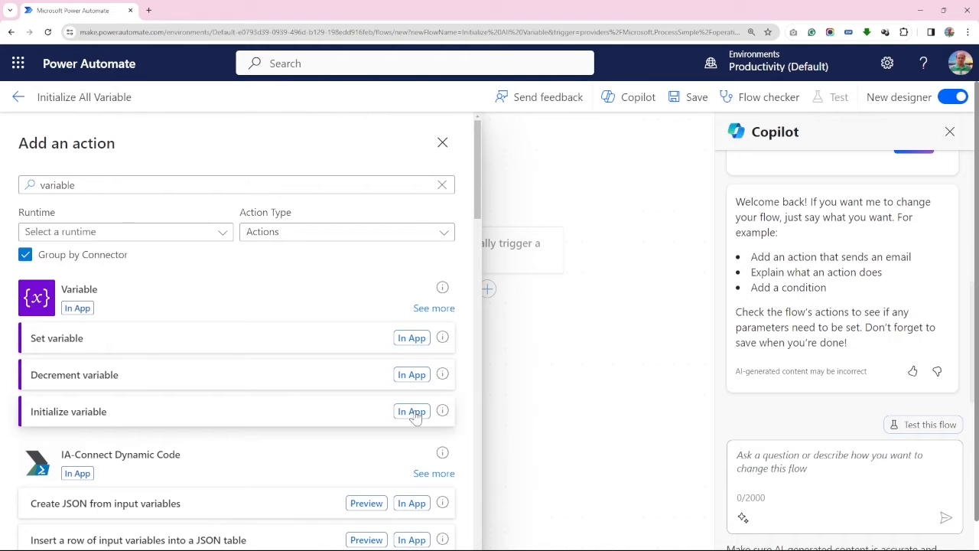
Step: Add an Initialize variable step named employee with type Object
click(68, 411)
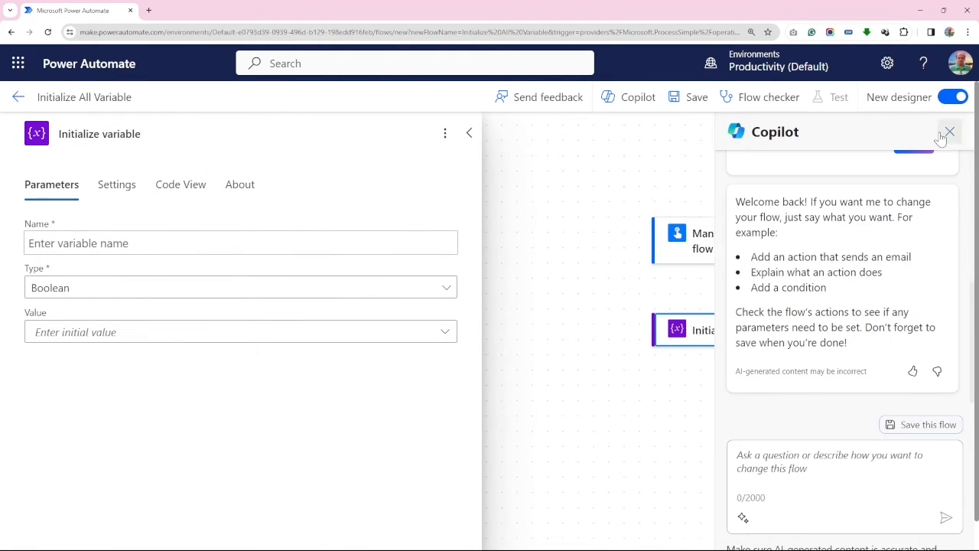
text(empl)
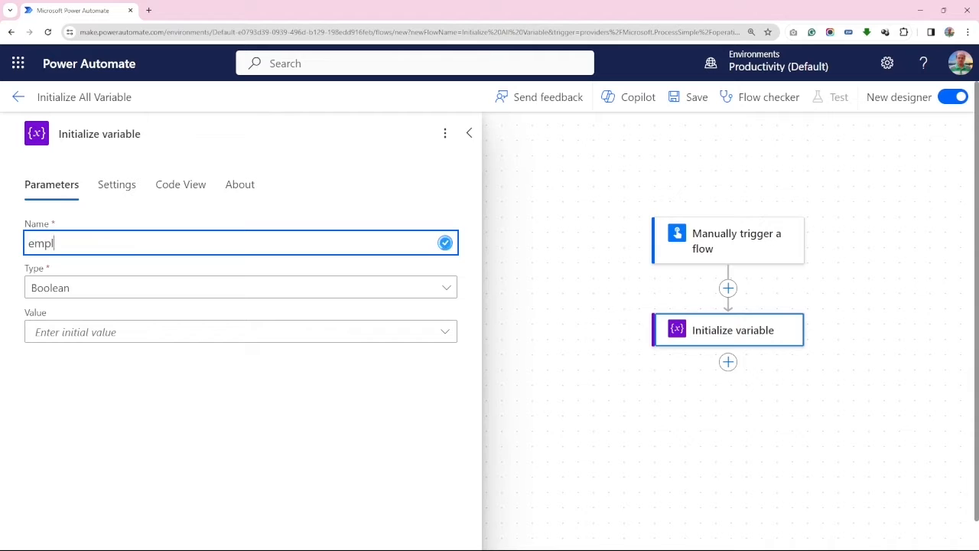
click(240, 286)
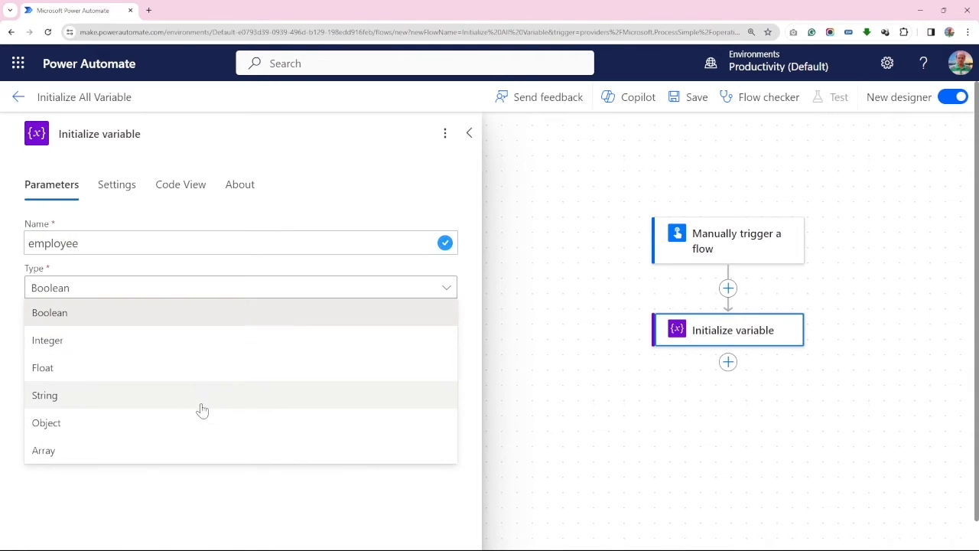
click(46, 422)
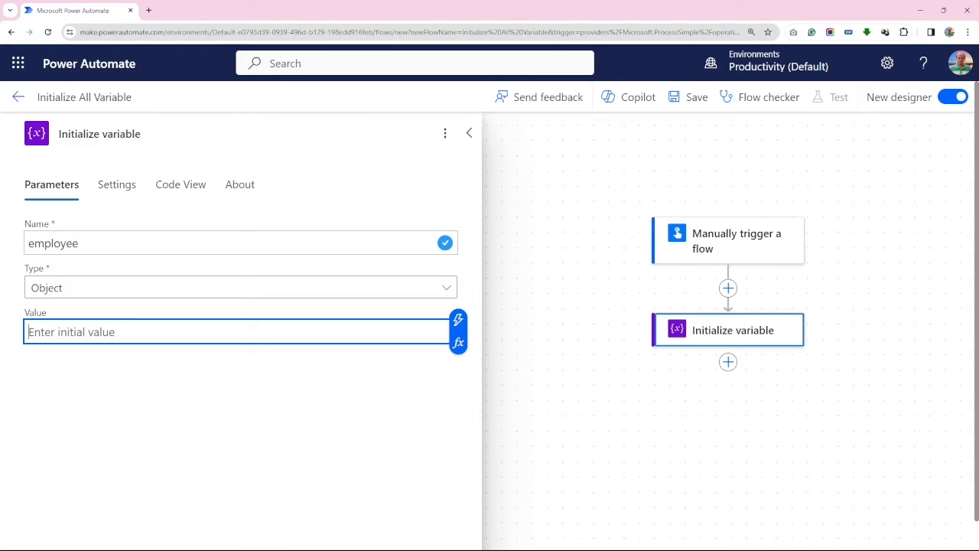
Step: Enter the employee JSON record (id 1, name john doe, department, salary) and save the flow
text({)
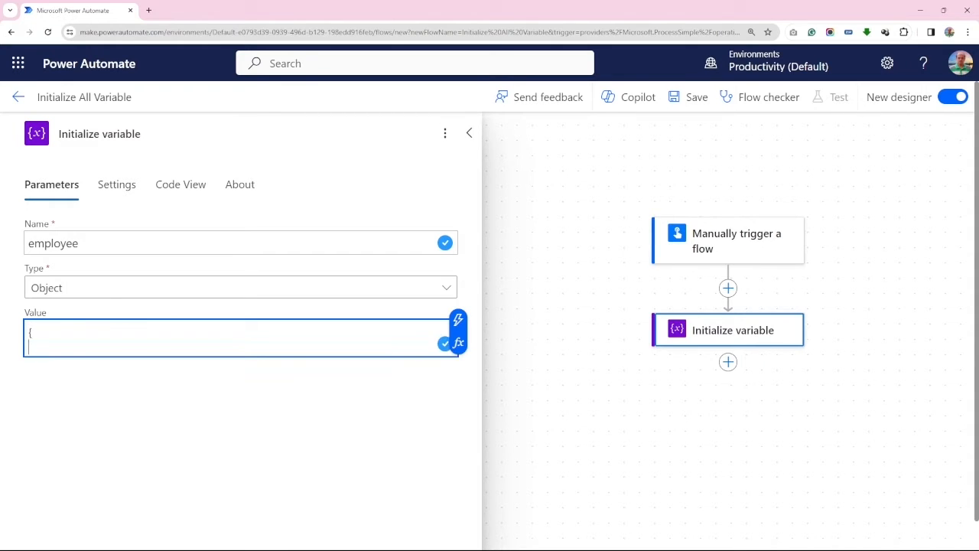
text("id":)
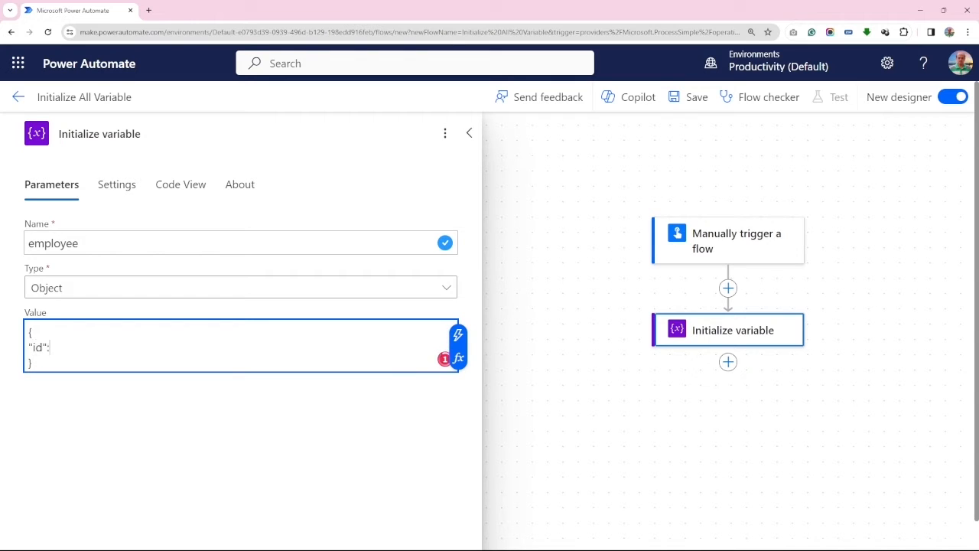
text(1, "name":)
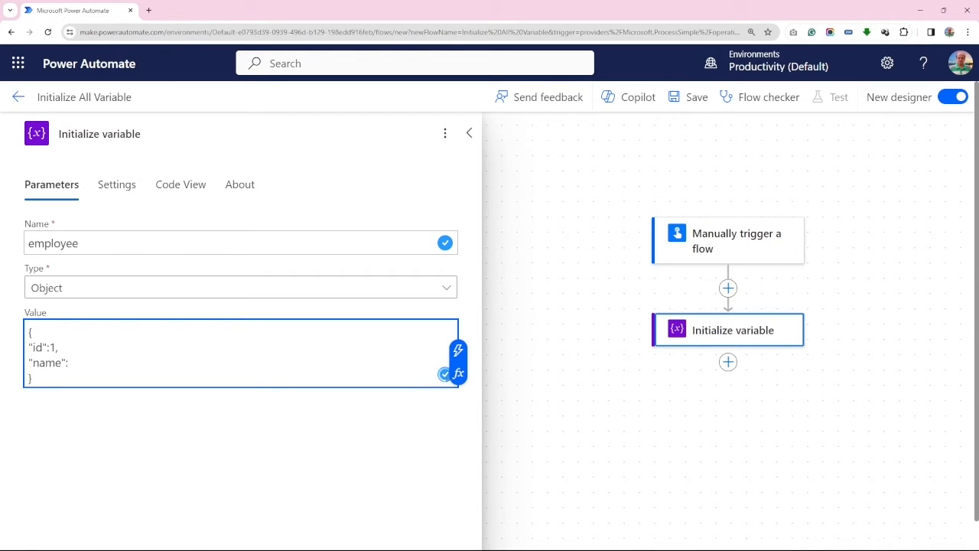
text("john doe",)
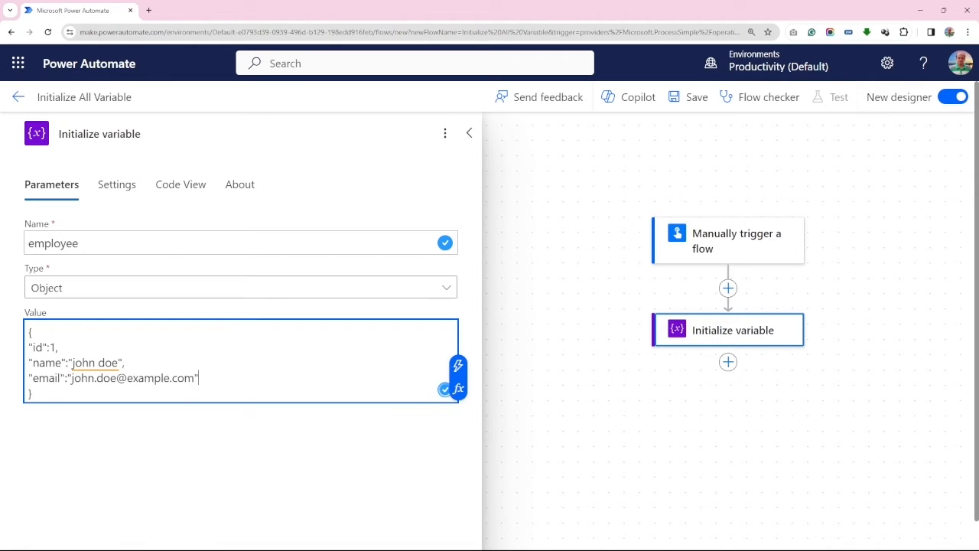
text("department":"sales",)
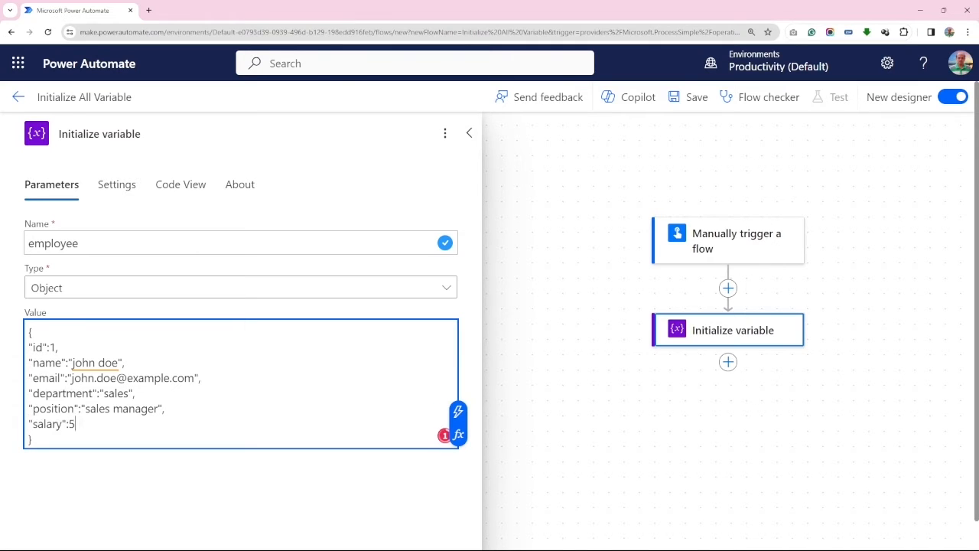
text(0000)
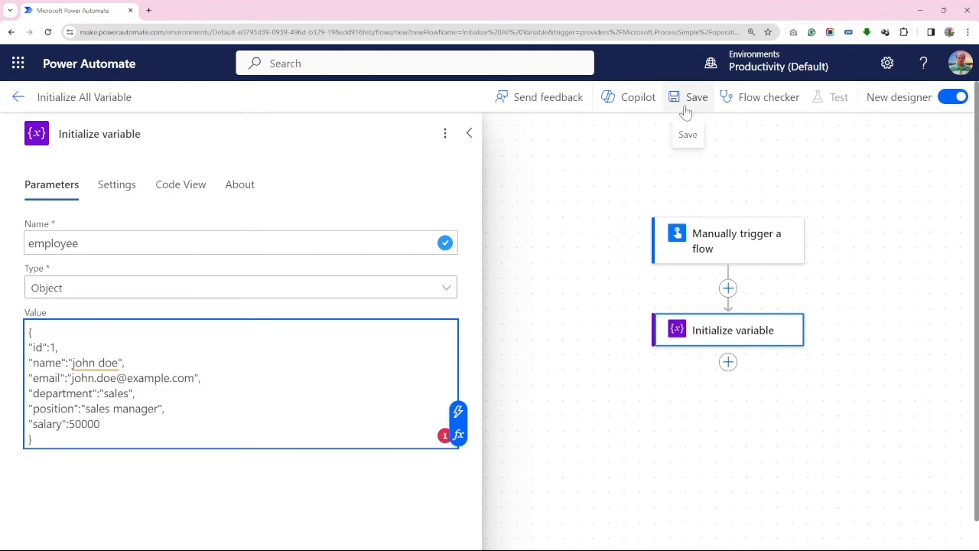
click(687, 97)
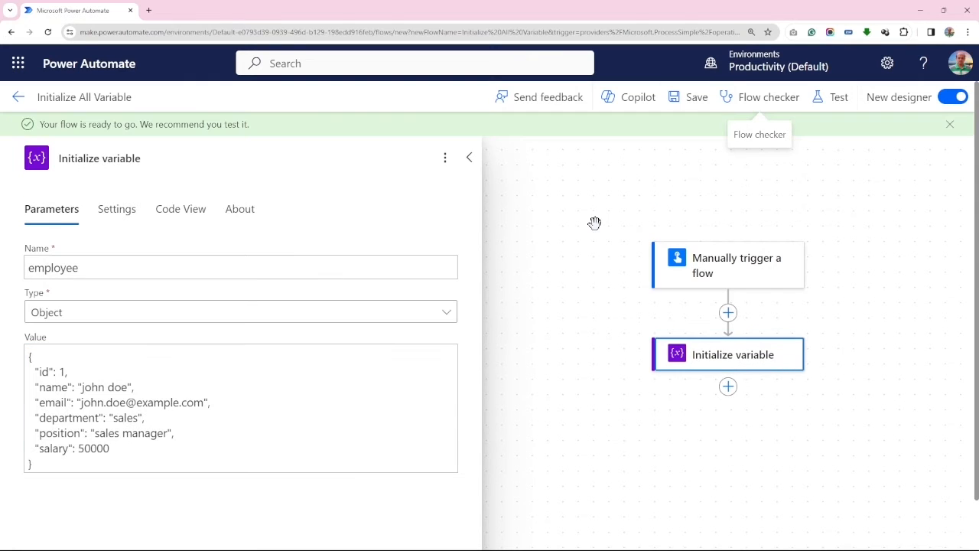
mouse_move(727, 387)
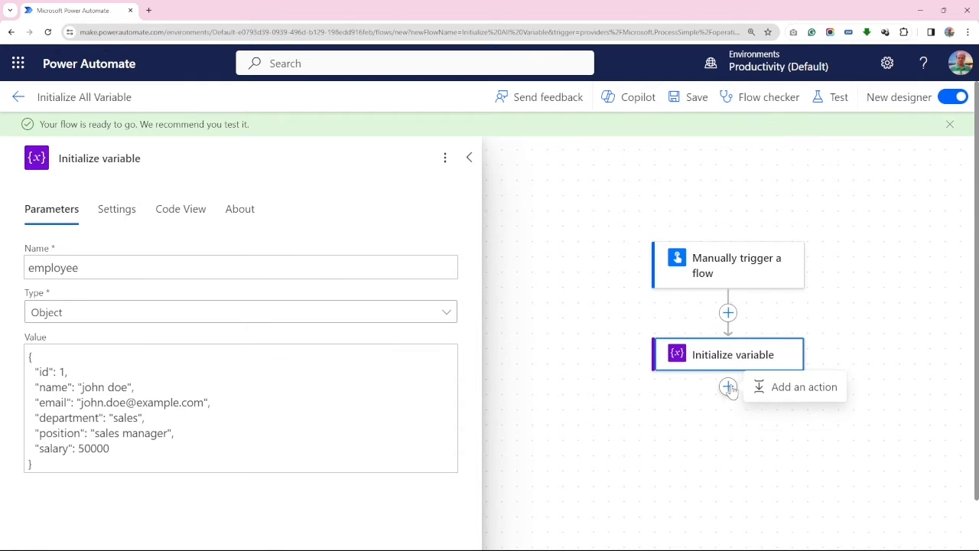
click(469, 158)
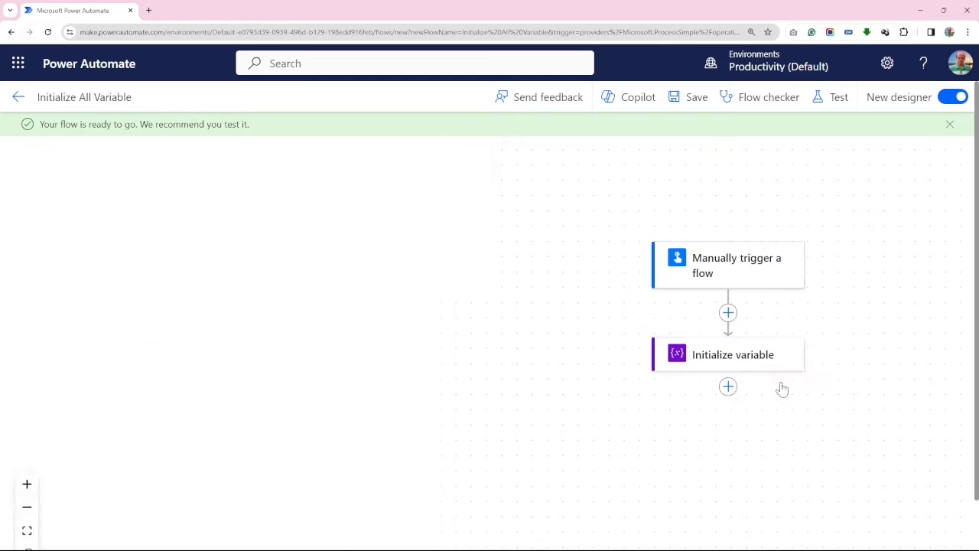
Step: Add a Compose step after the variable and start titling it 'Update employee'
click(728, 386)
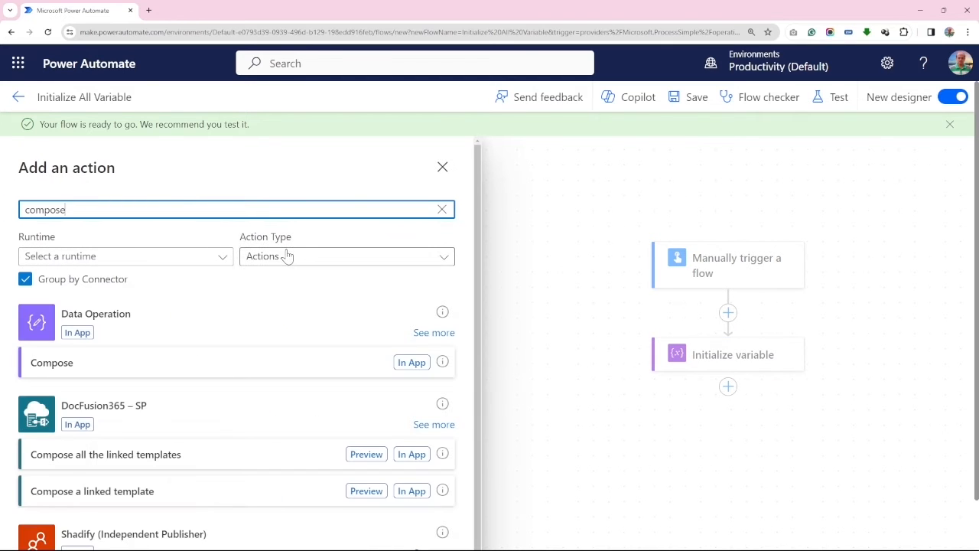
click(52, 361)
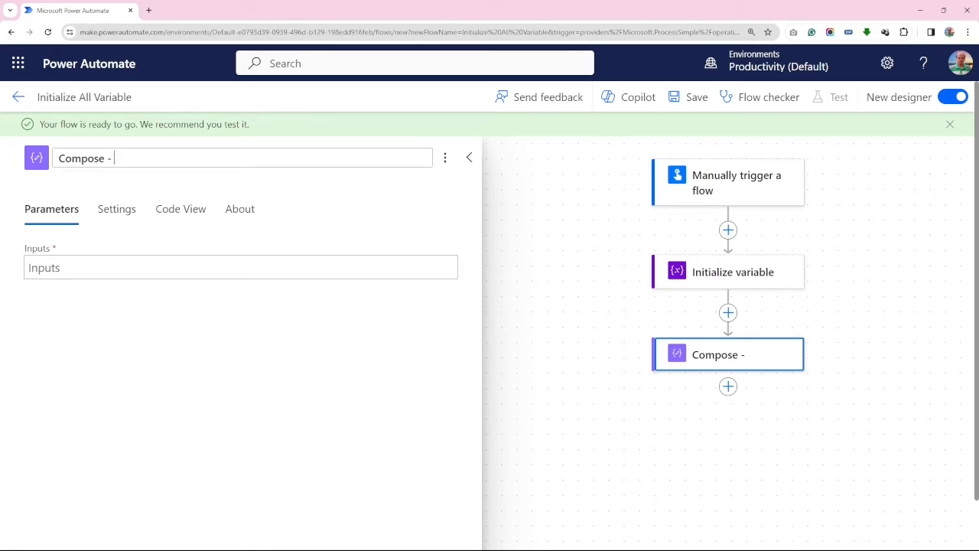
text(Update e)
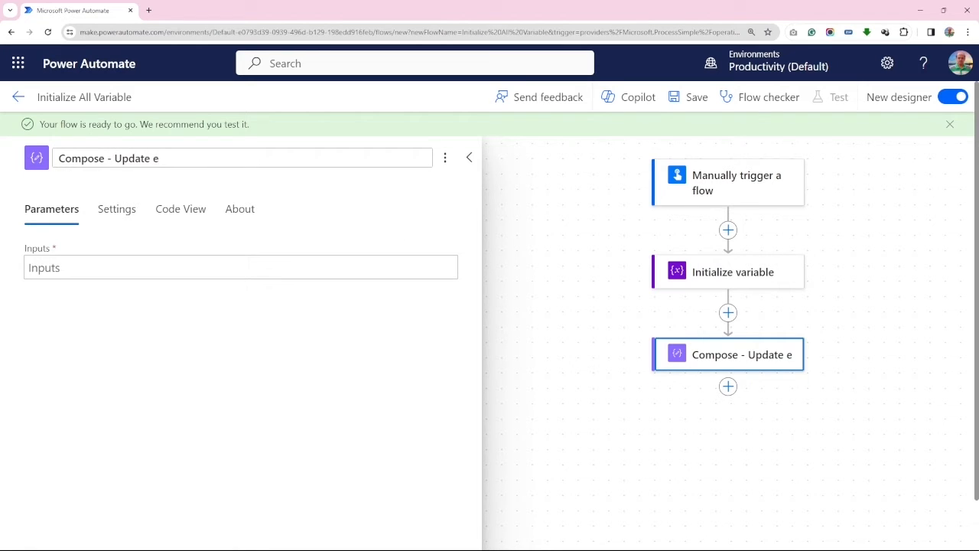
Step: Finish the title 'Compose - Update employee variable value' and begin its inputs with {"id":
text(mployee variable value)
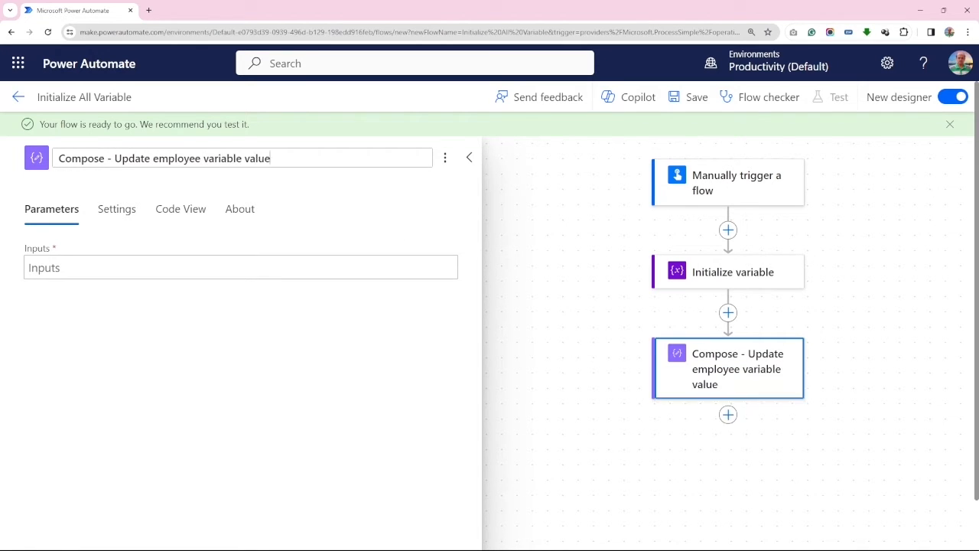
click(240, 266)
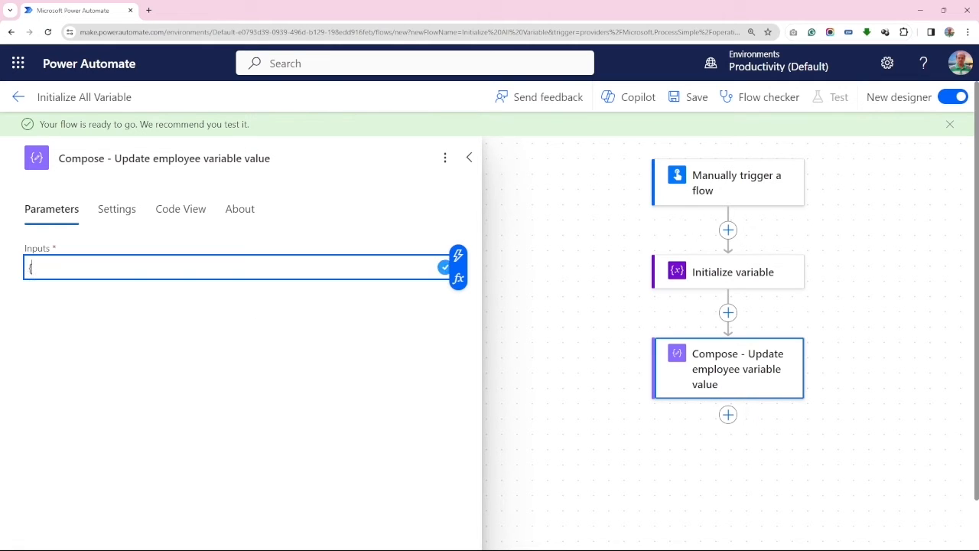
text({})
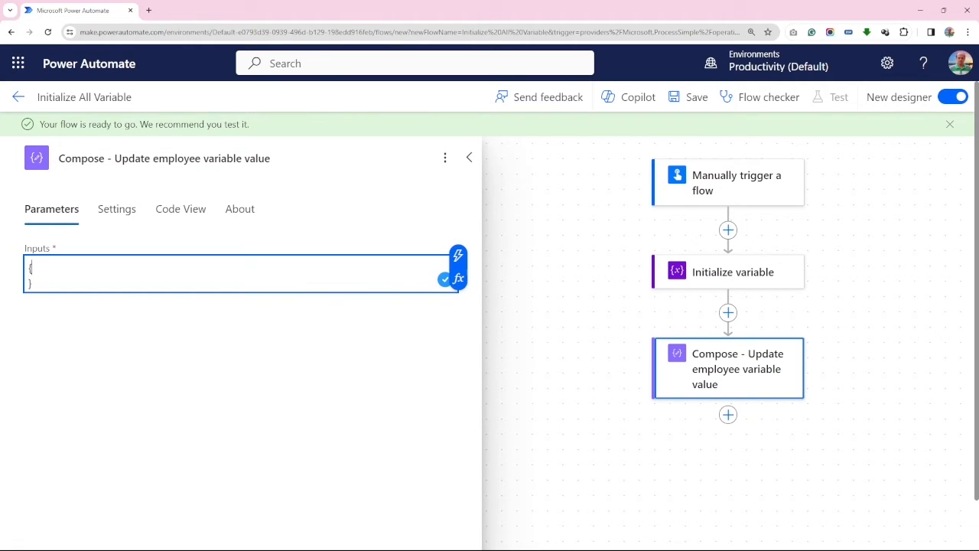
text("id)
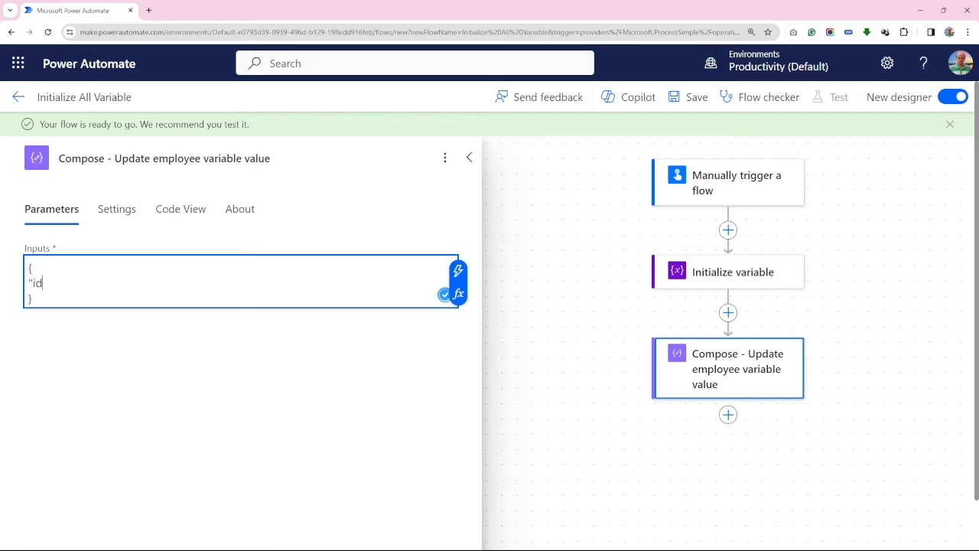
text(":)
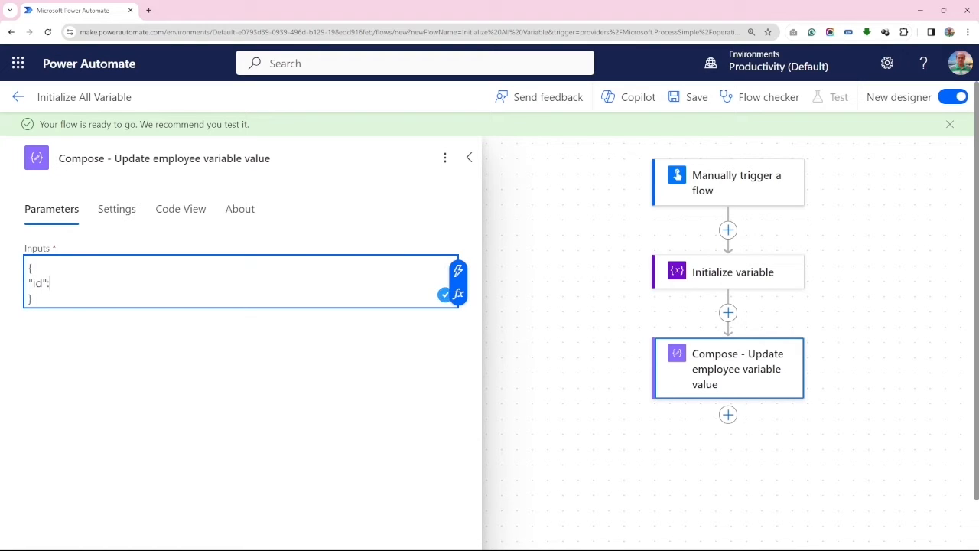
mouse_move(458, 295)
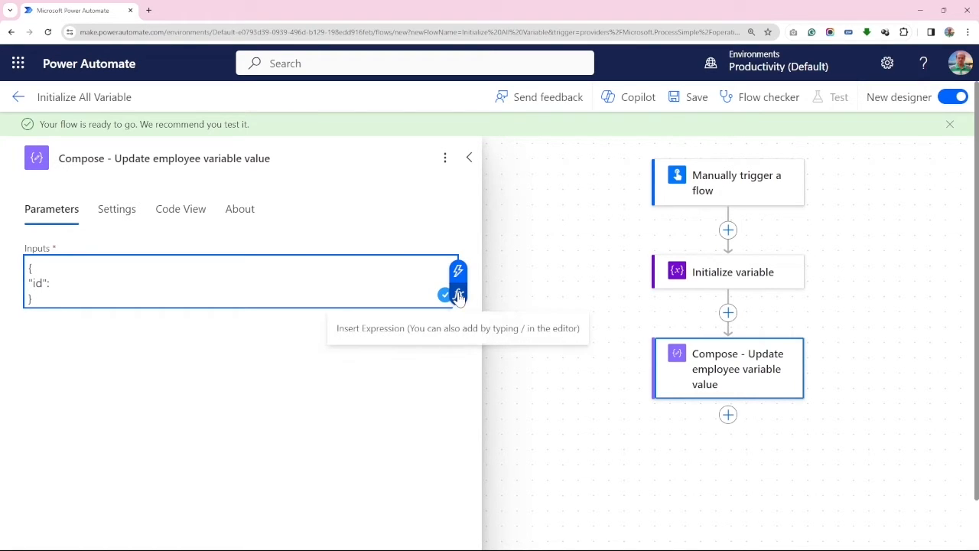
Step: Set the Compose id to a variables('employee') expression, review field expressions, and save the flow
click(457, 269)
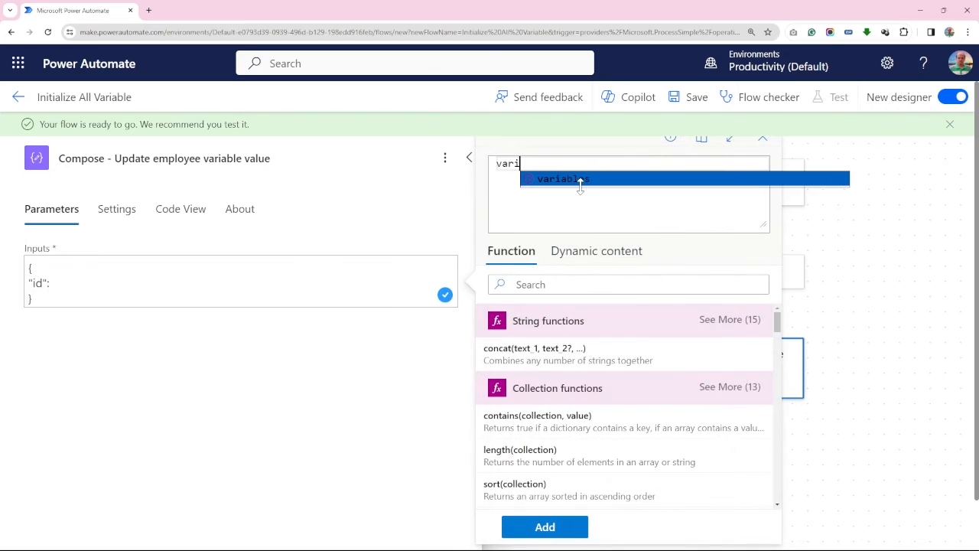
click(564, 179)
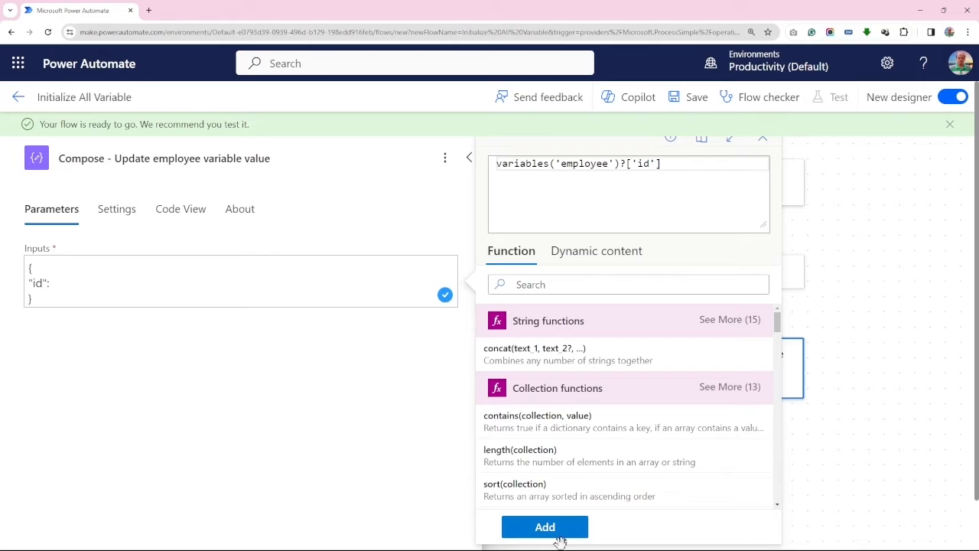
click(544, 526)
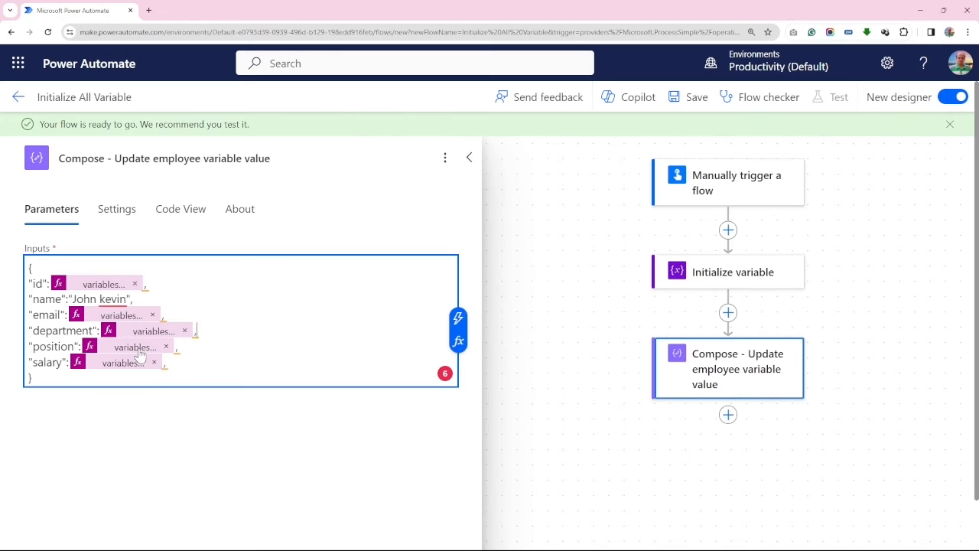
click(134, 346)
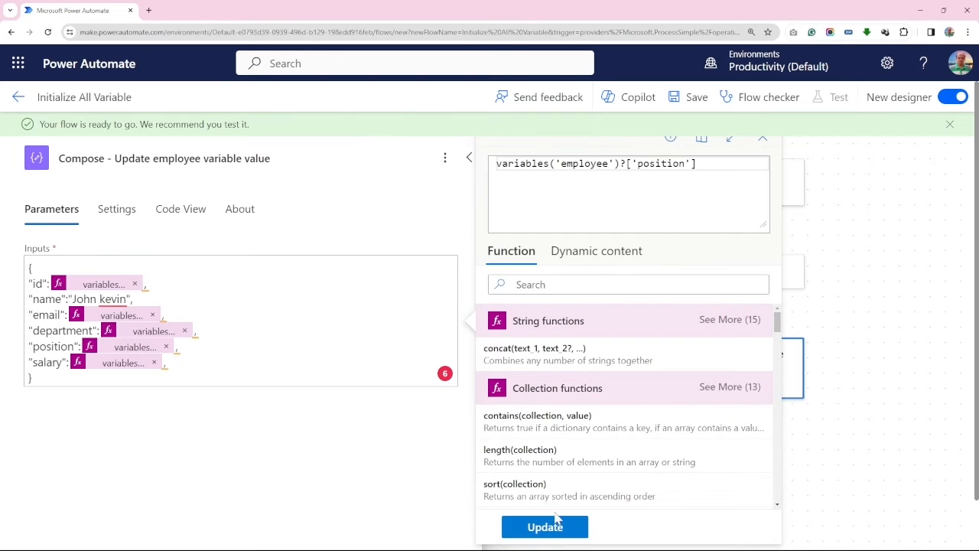
click(545, 526)
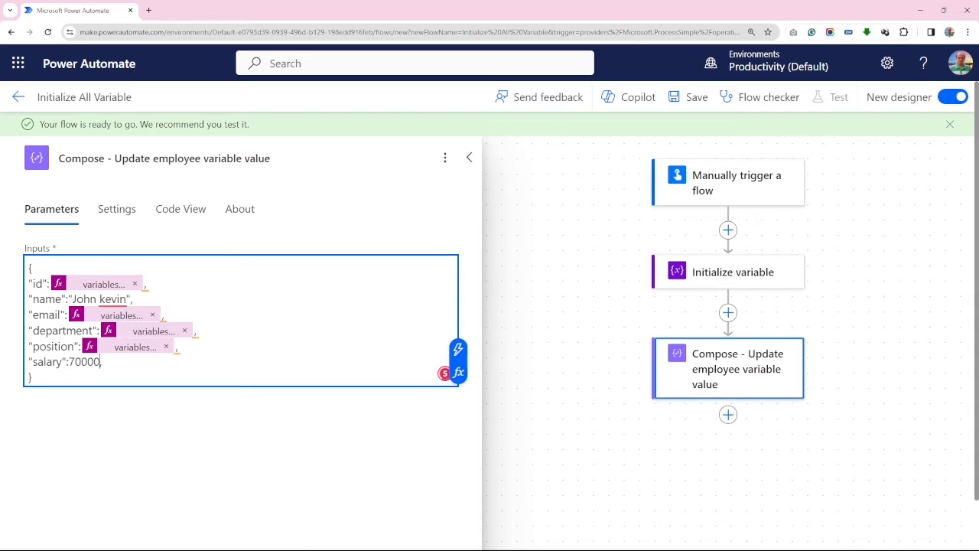
click(695, 96)
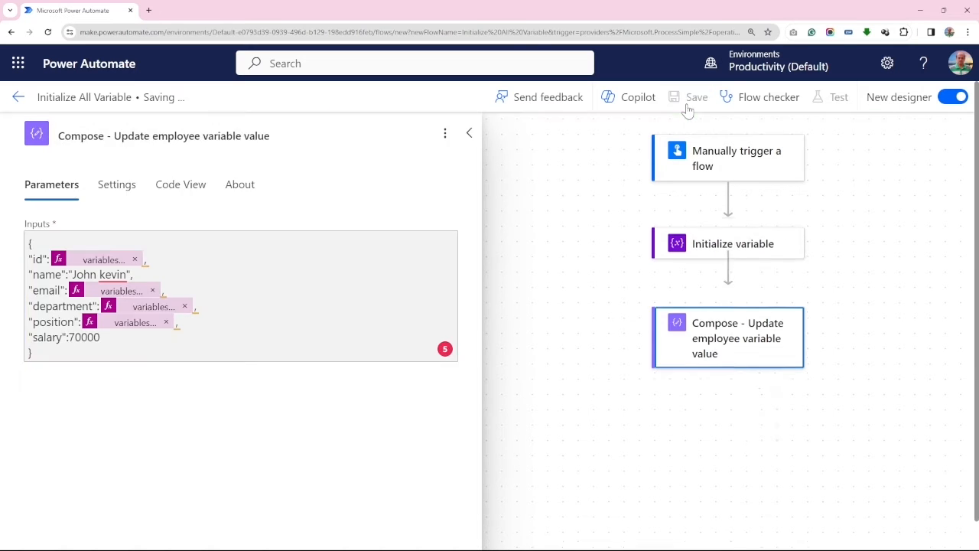
Step: Add a Set variable step assigning employee the update Compose's Outputs
click(688, 97)
text(variable)
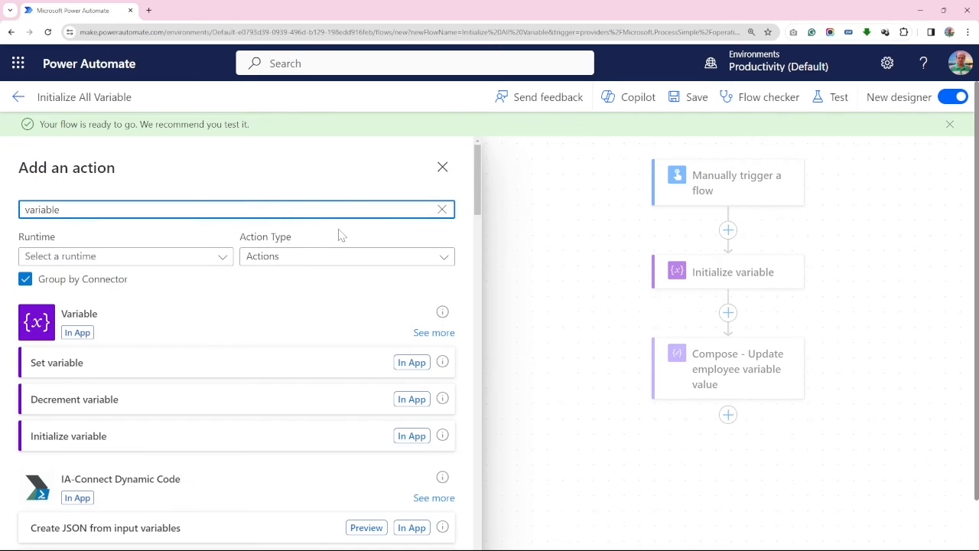
click(56, 362)
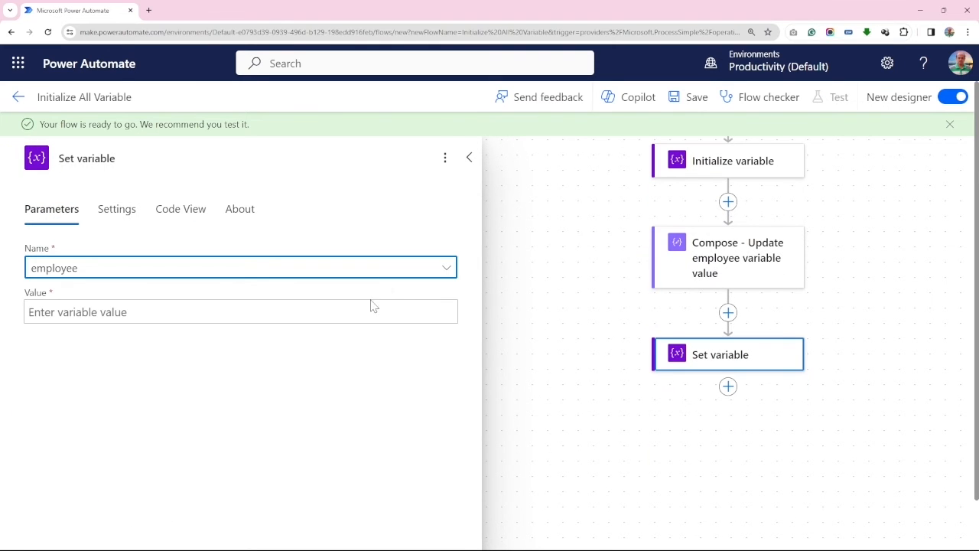
click(240, 312)
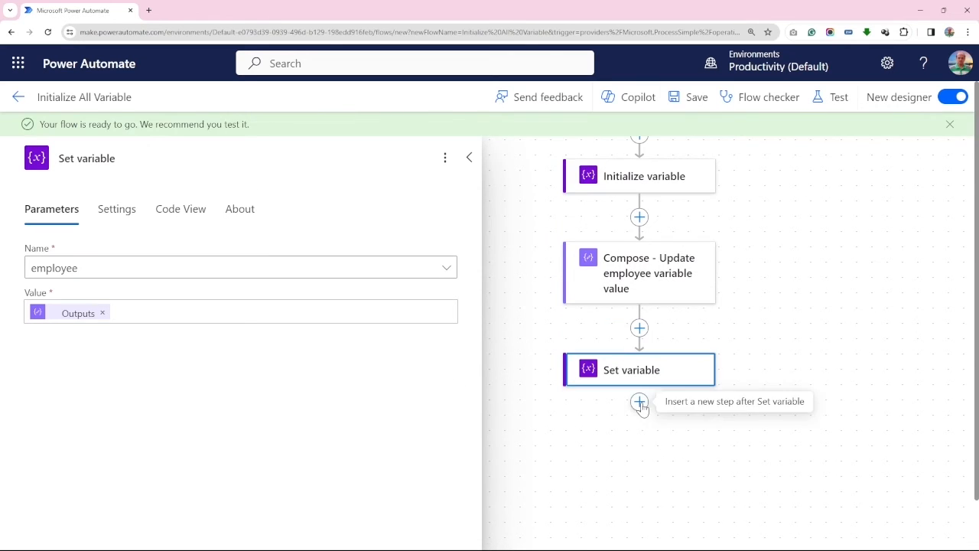
click(639, 402)
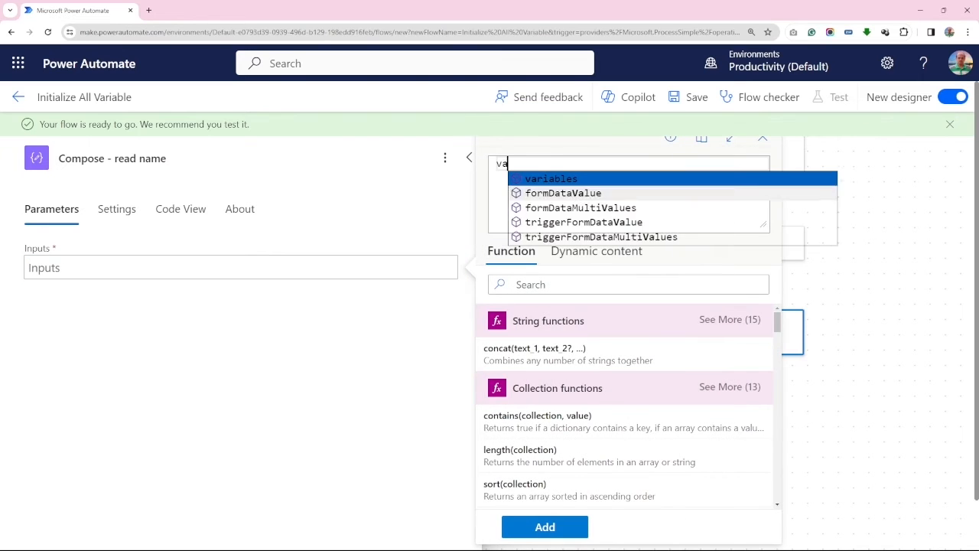
Step: Give Compose - read name the expression variables('employee')?['name']
text(variables('employee'))
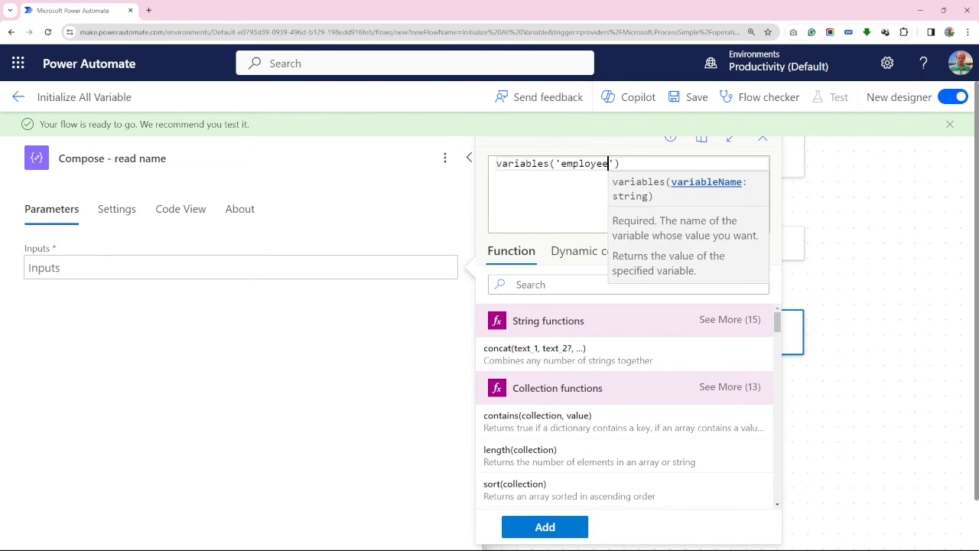
text(?['name'])
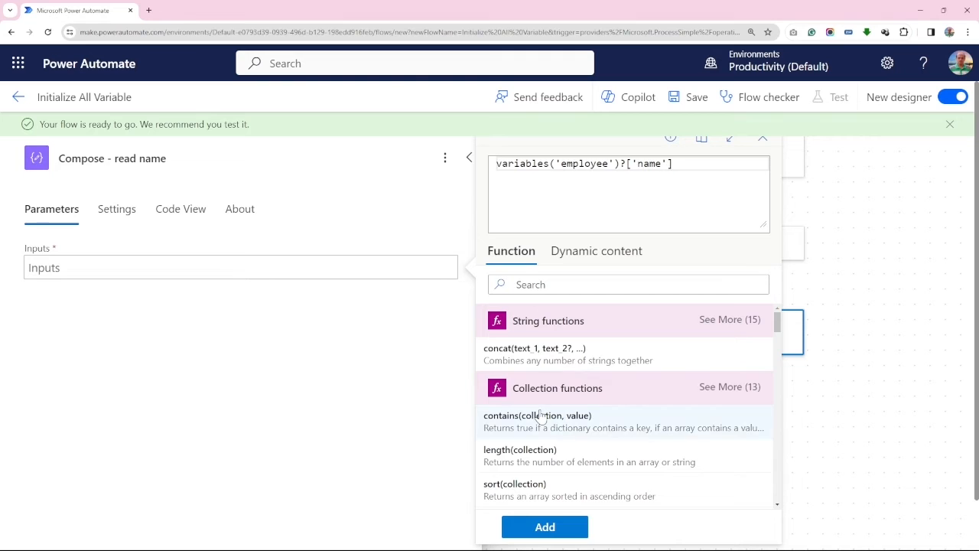
click(545, 526)
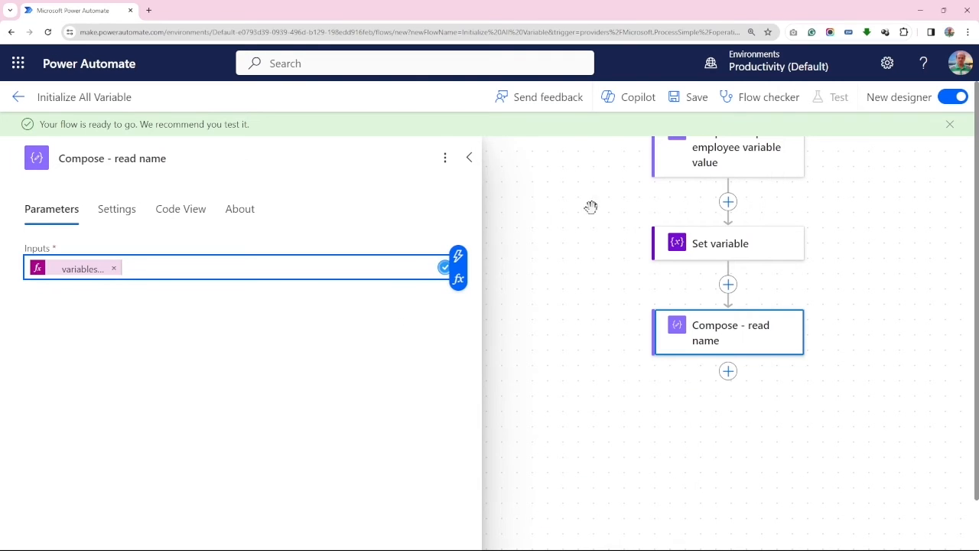
Step: Add Compose email and Compose salary steps with expressions reading those employee fields
click(727, 371)
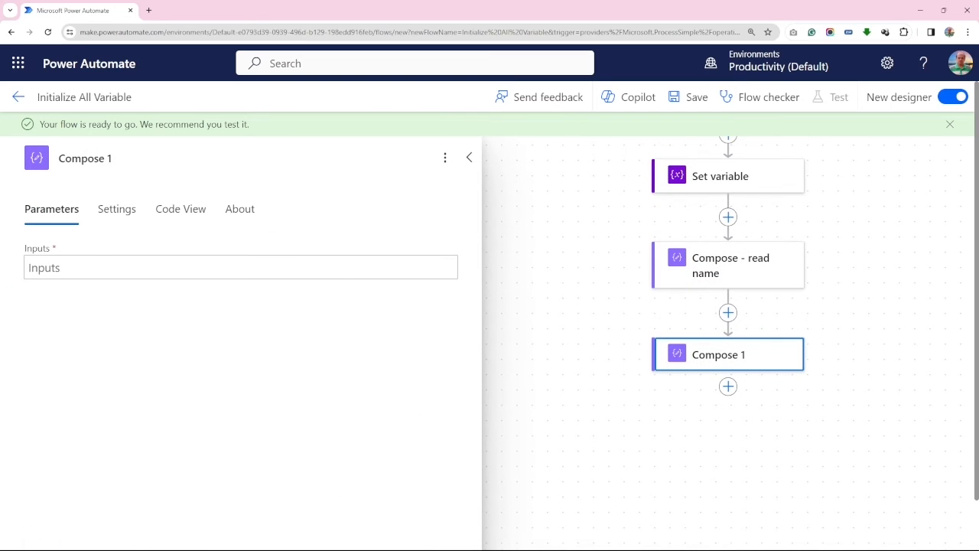
text(Compose emai)
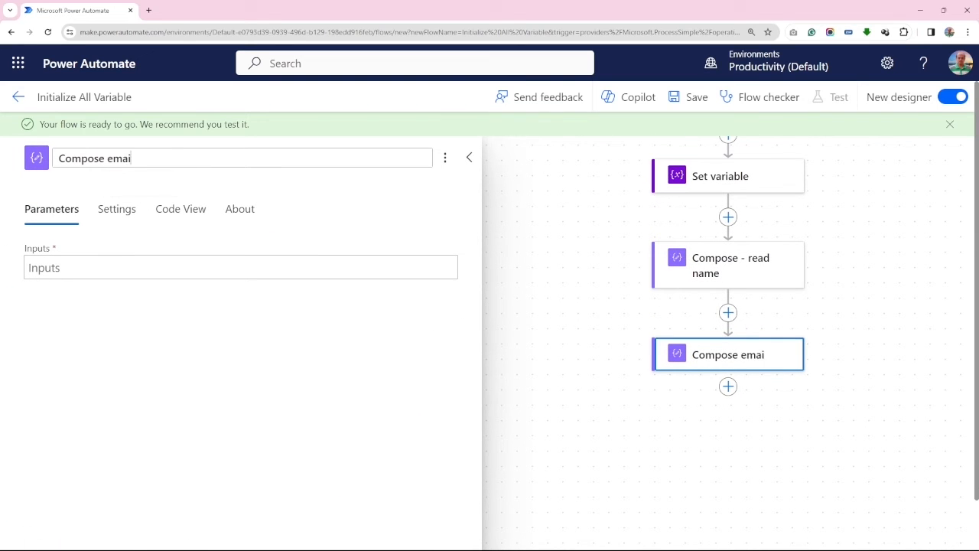
click(241, 267)
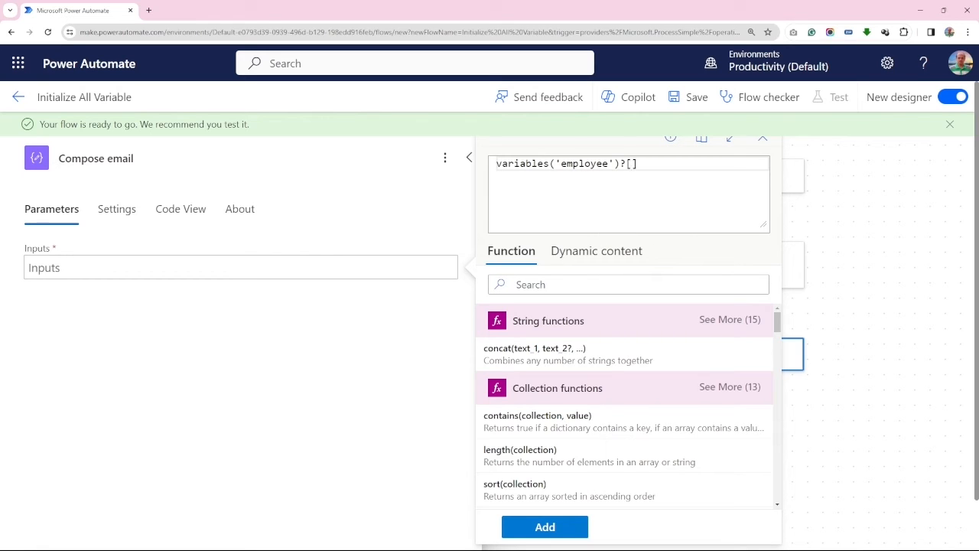
click(544, 526)
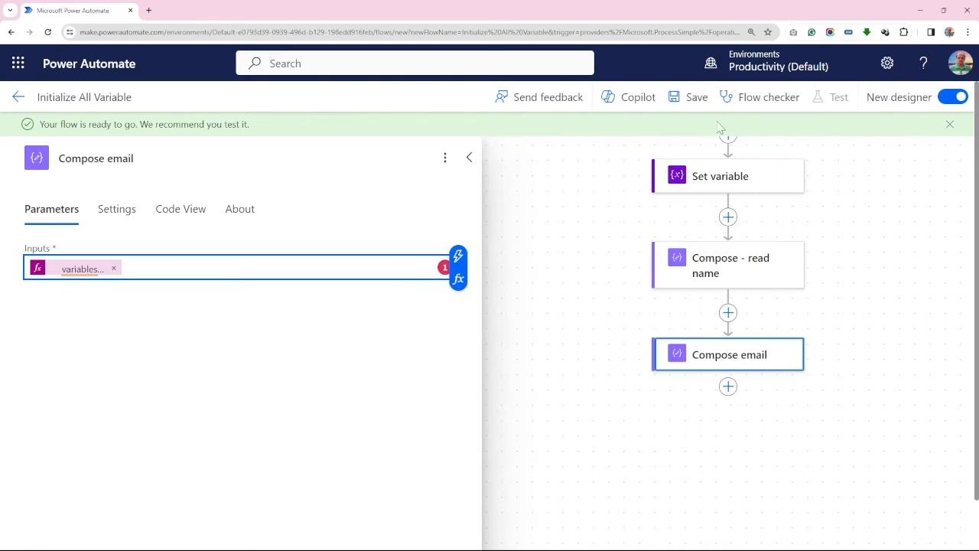
mouse_move(727, 386)
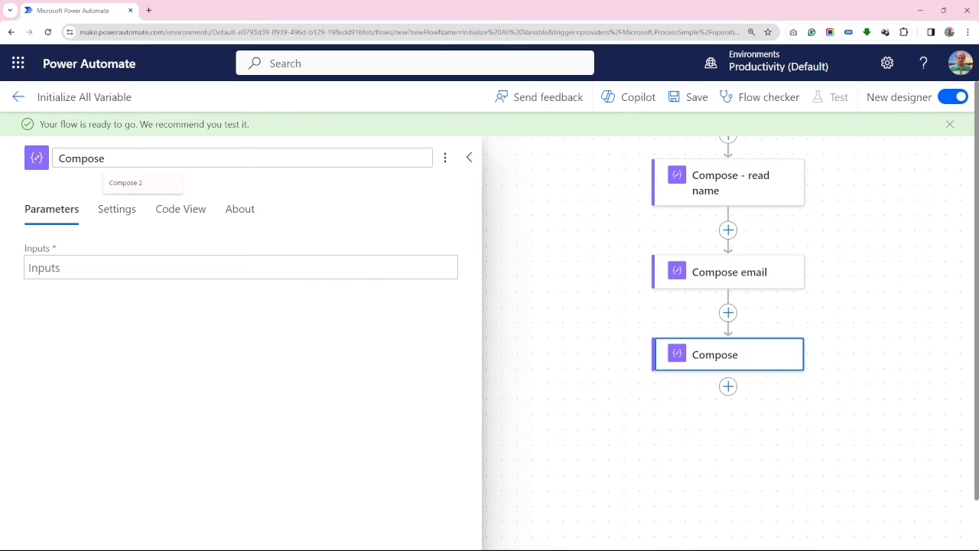
text(salary)
text(variables('employee')?[])
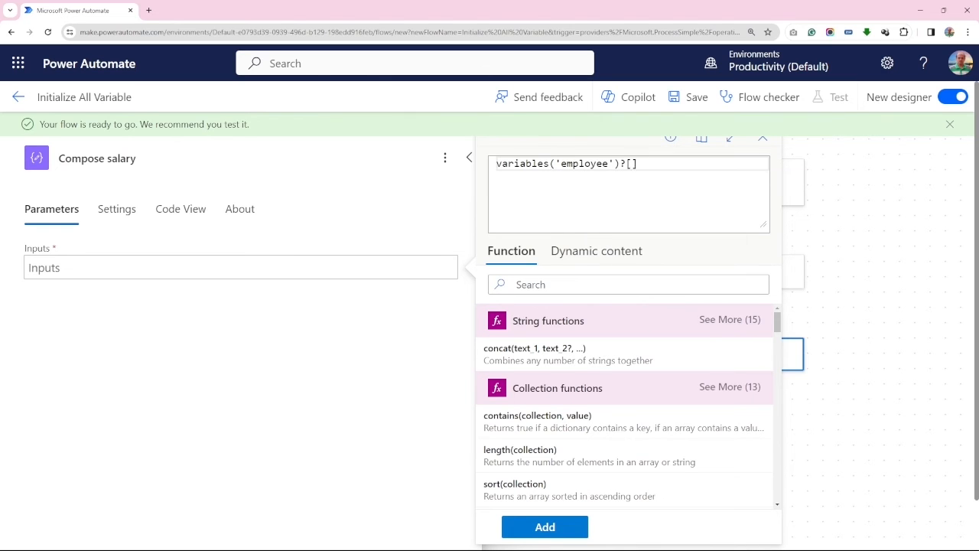
click(544, 526)
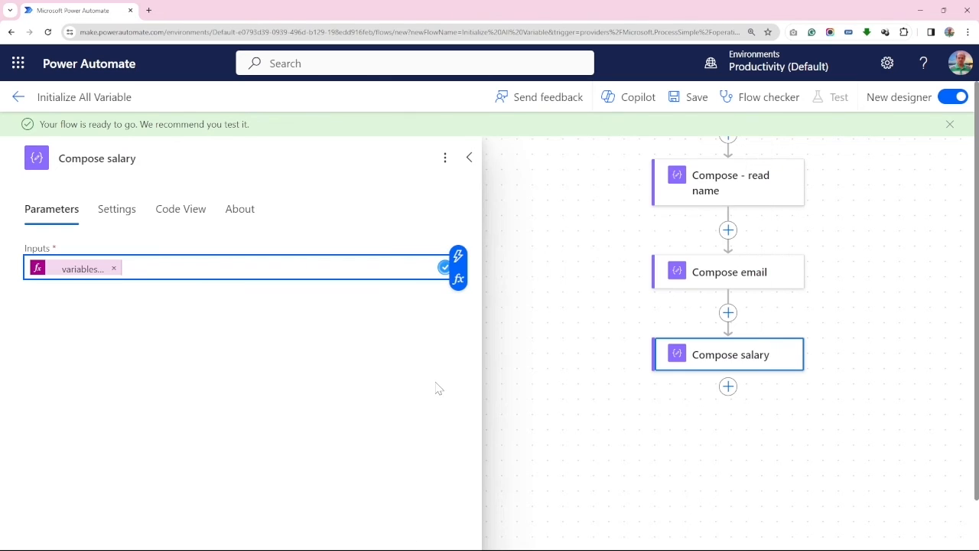
Step: Test-run the flow manually and open its run history showing Test succeeded
click(838, 96)
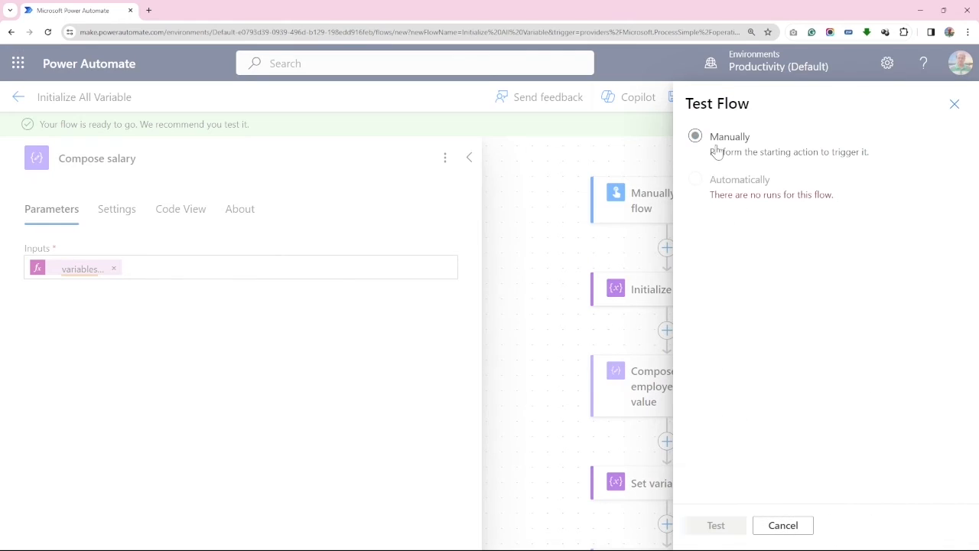
click(715, 525)
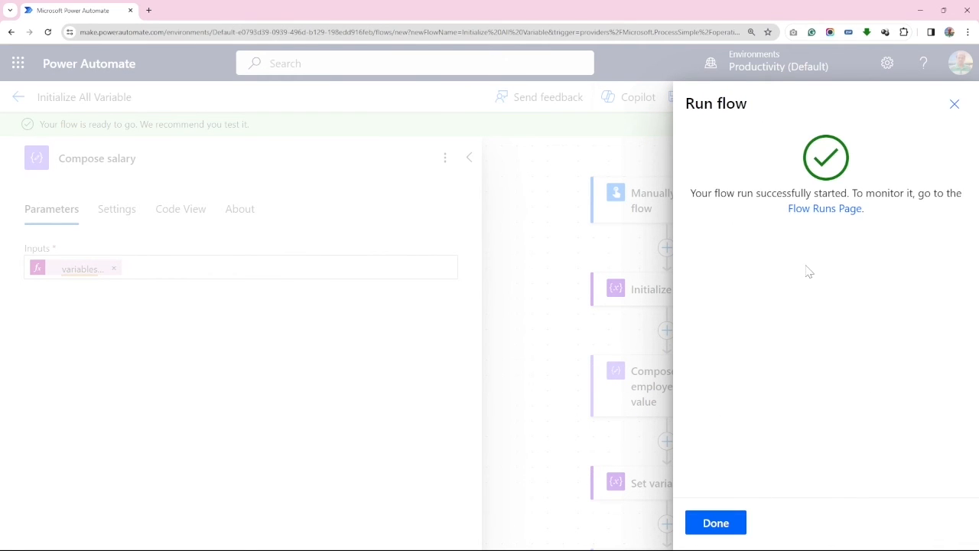
click(824, 208)
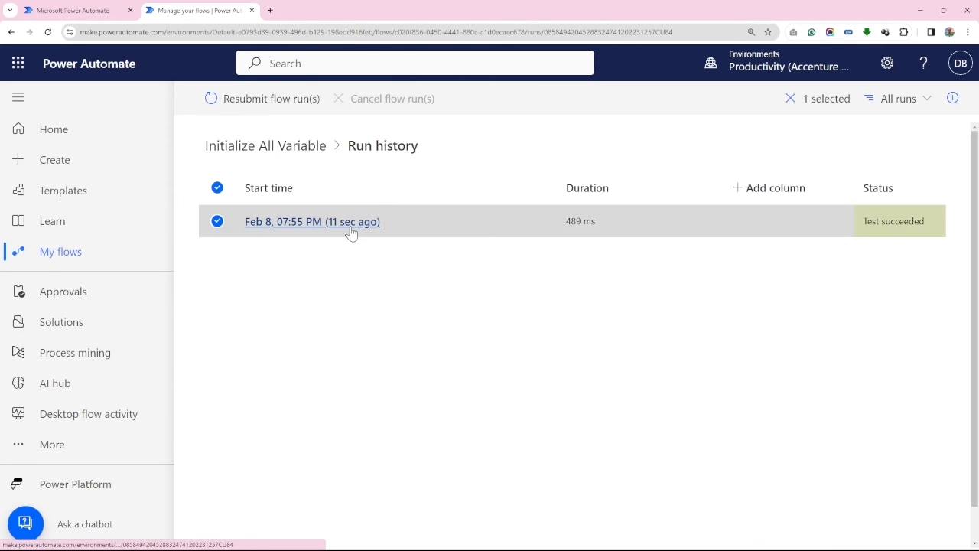
click(312, 221)
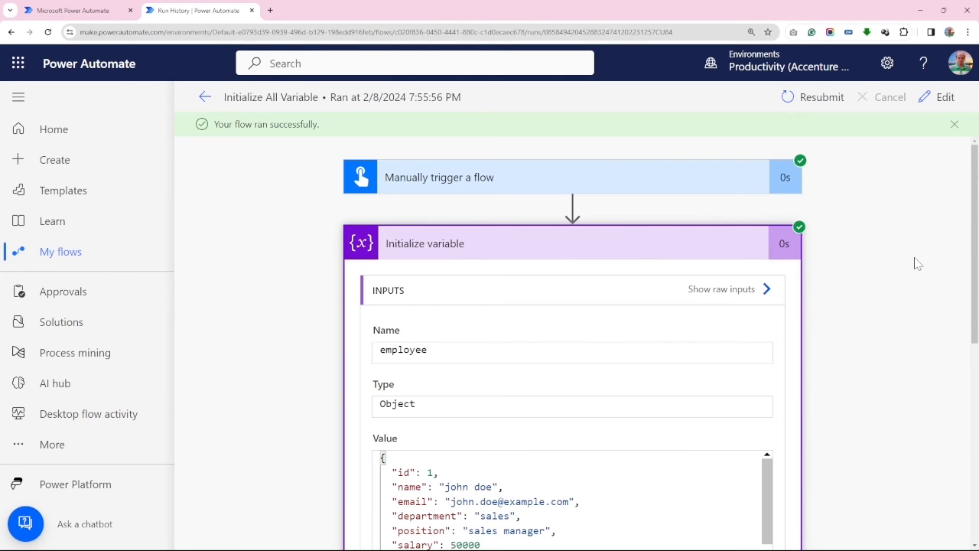
mouse_move(935, 264)
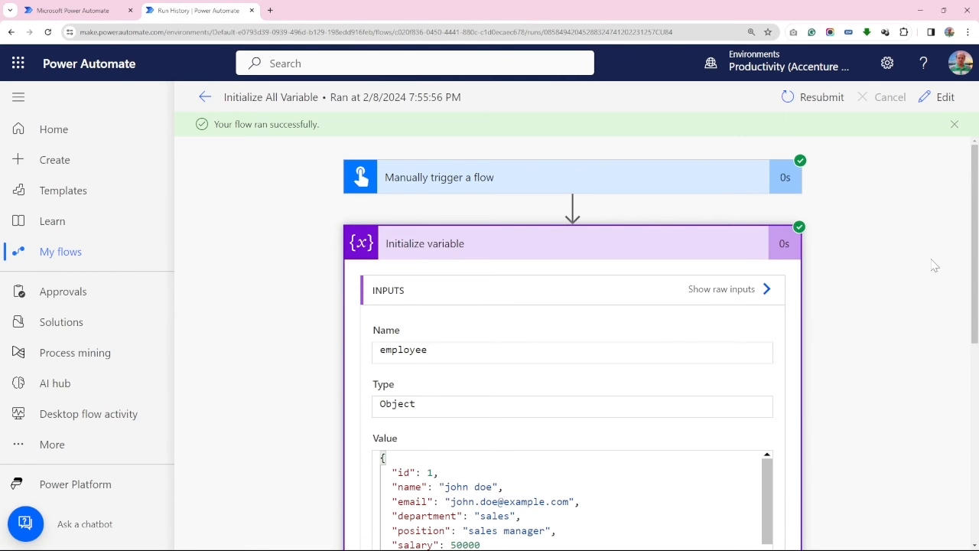
mouse_move(968, 267)
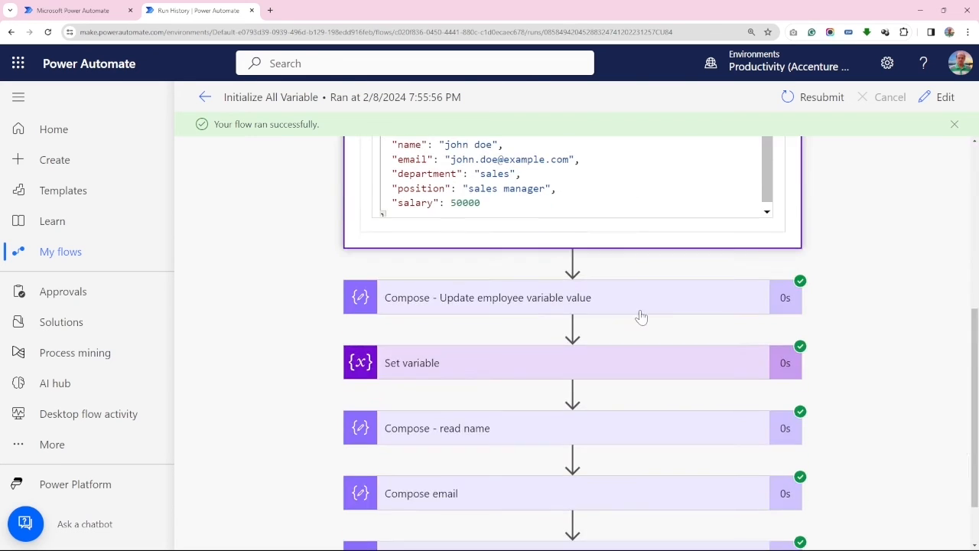
click(487, 297)
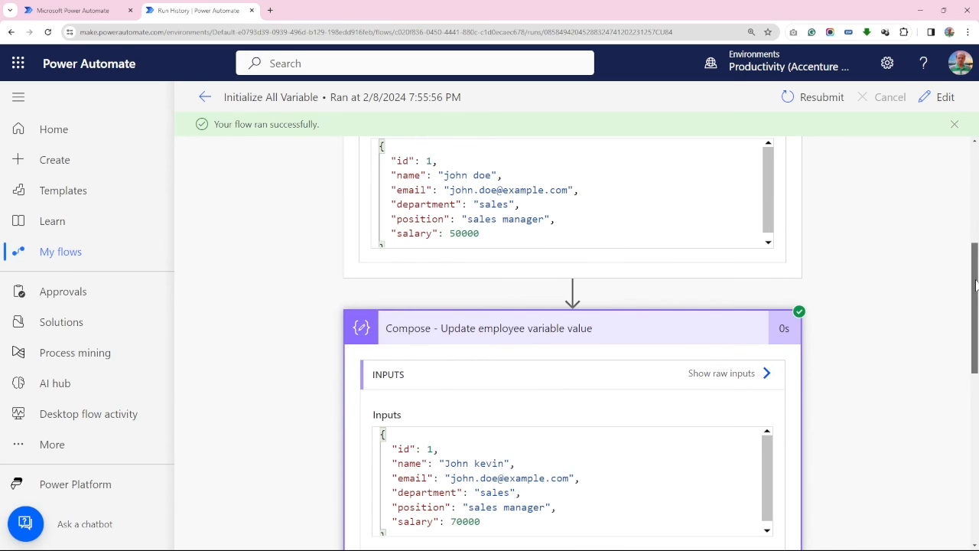
scroll(down, 3)
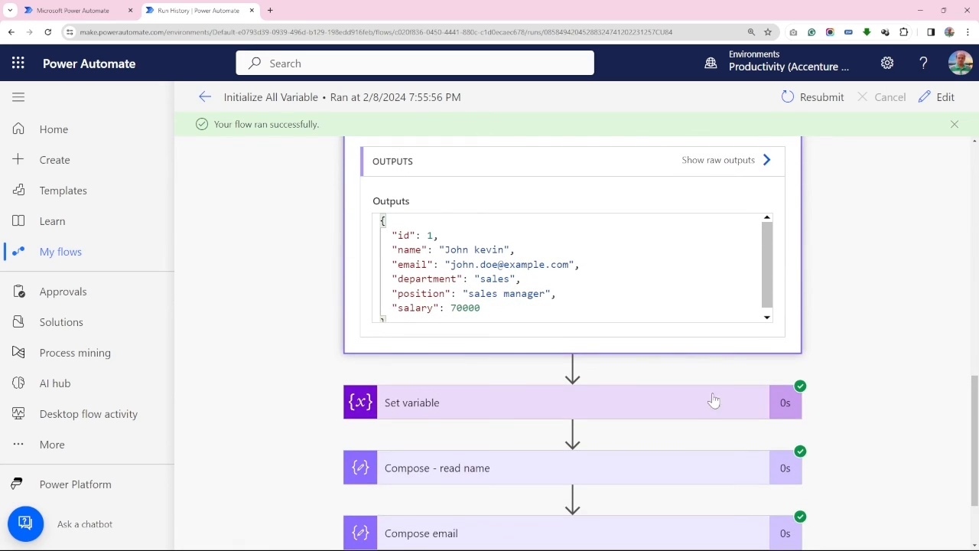
scroll(down, 3)
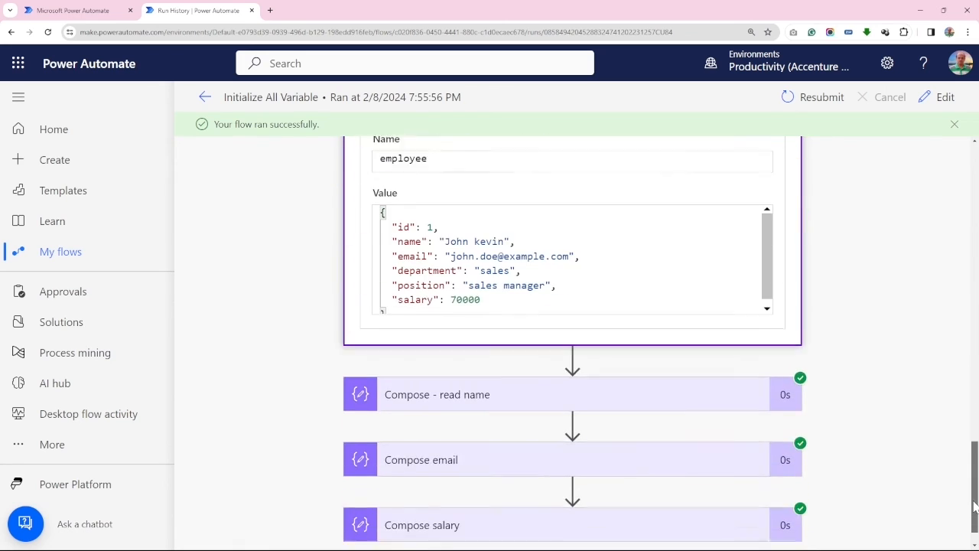
scroll(down, 3)
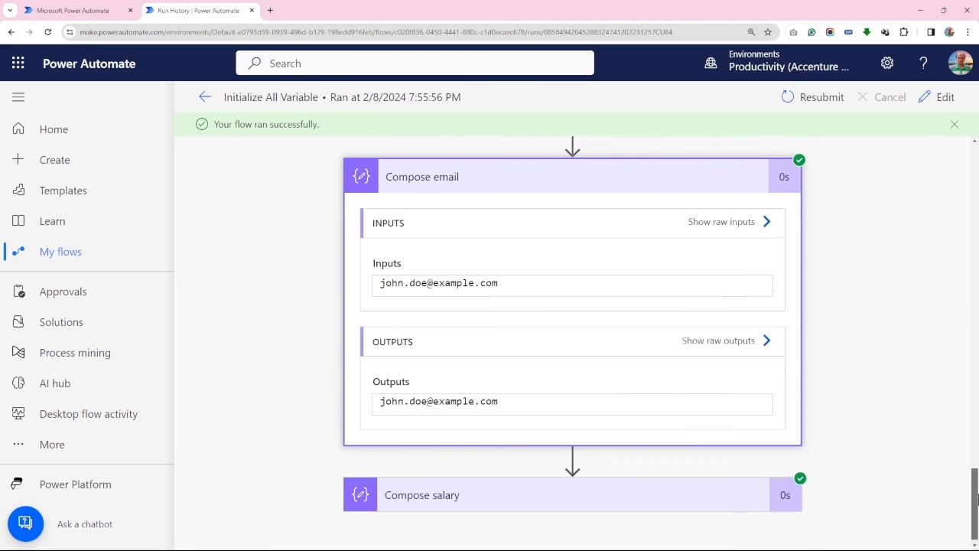
scroll(down, 3)
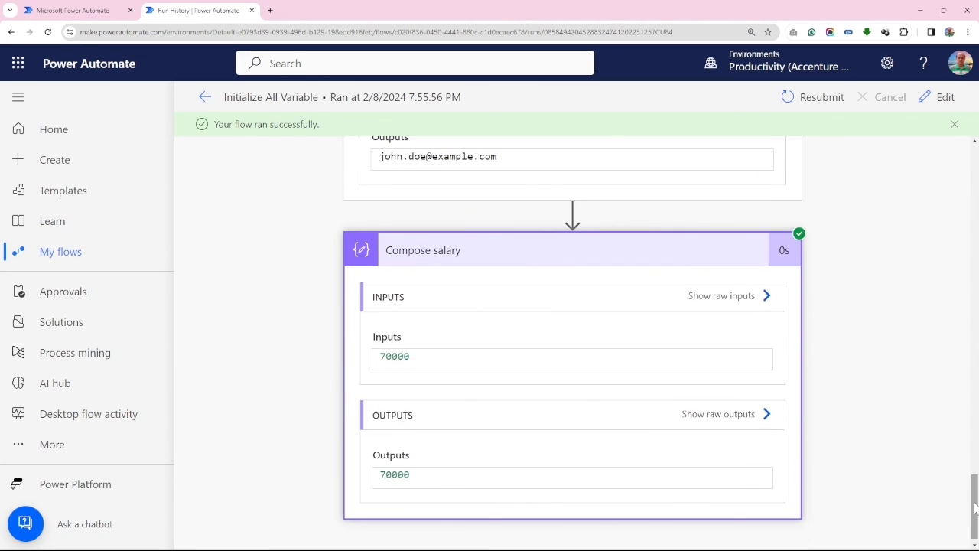